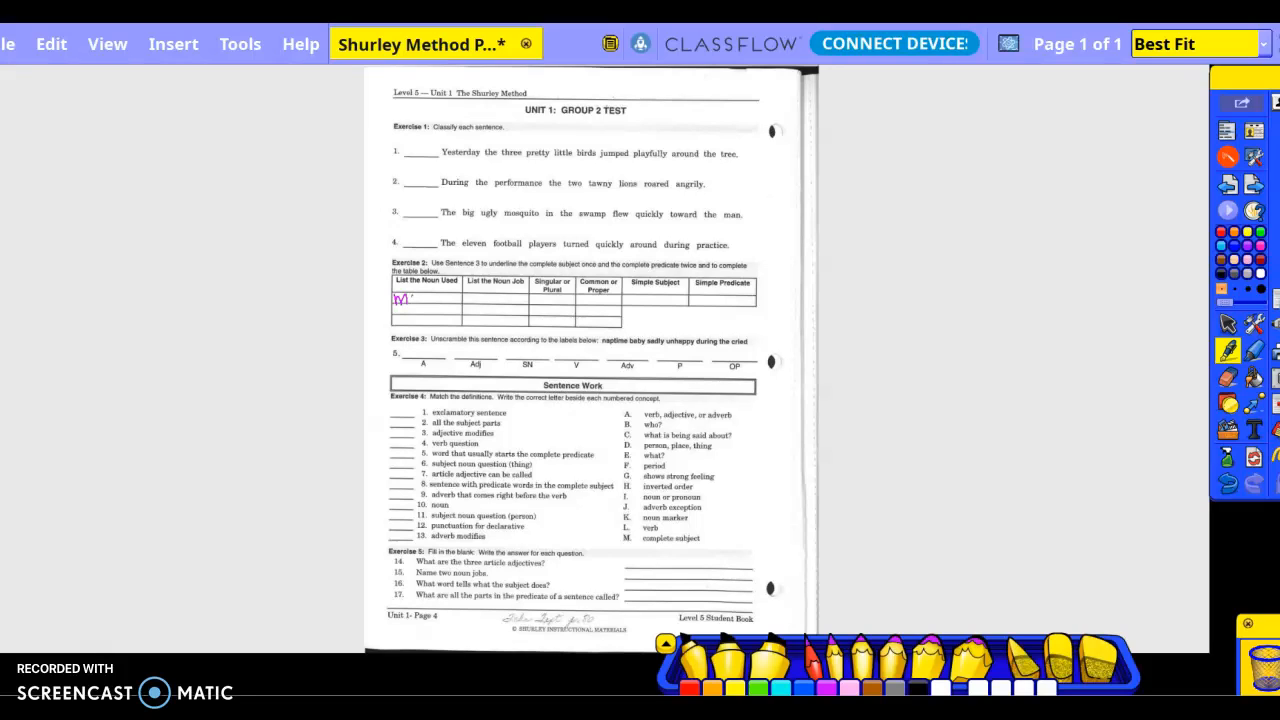
Handwrite 'Mosquito' in magenta in the Exercise 2 noun table.
type("Mosqu")
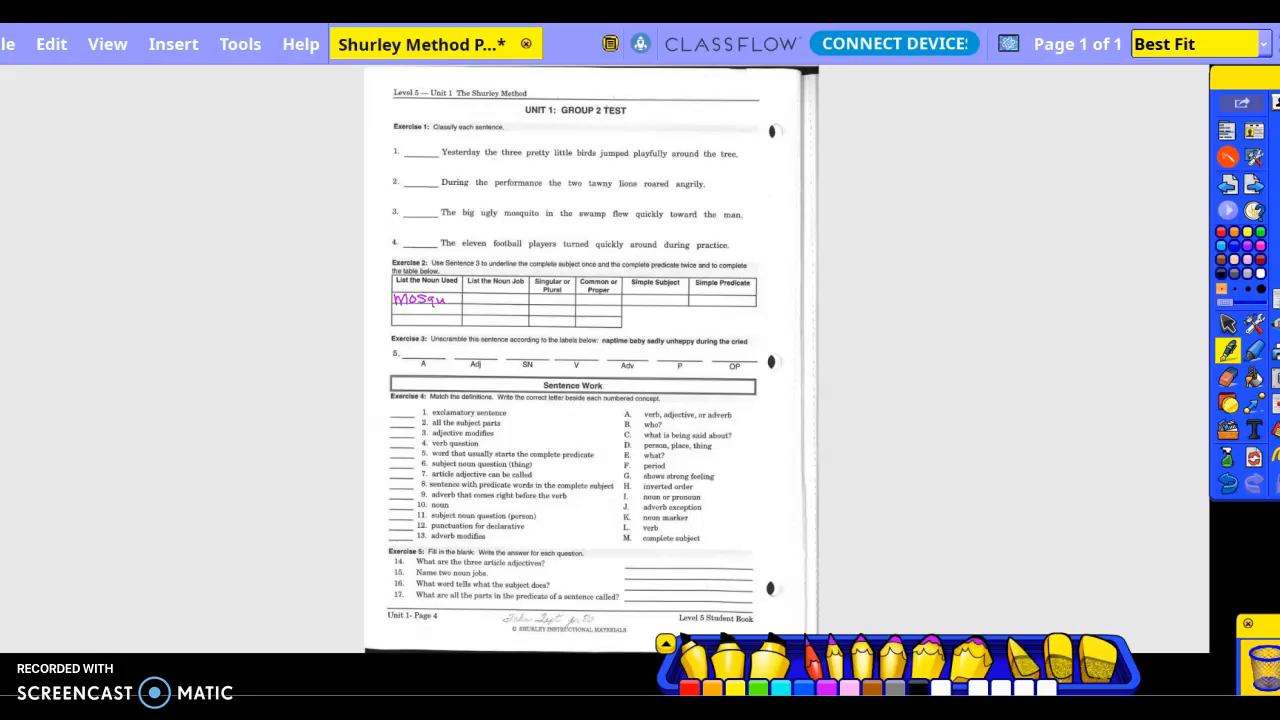
type("o")
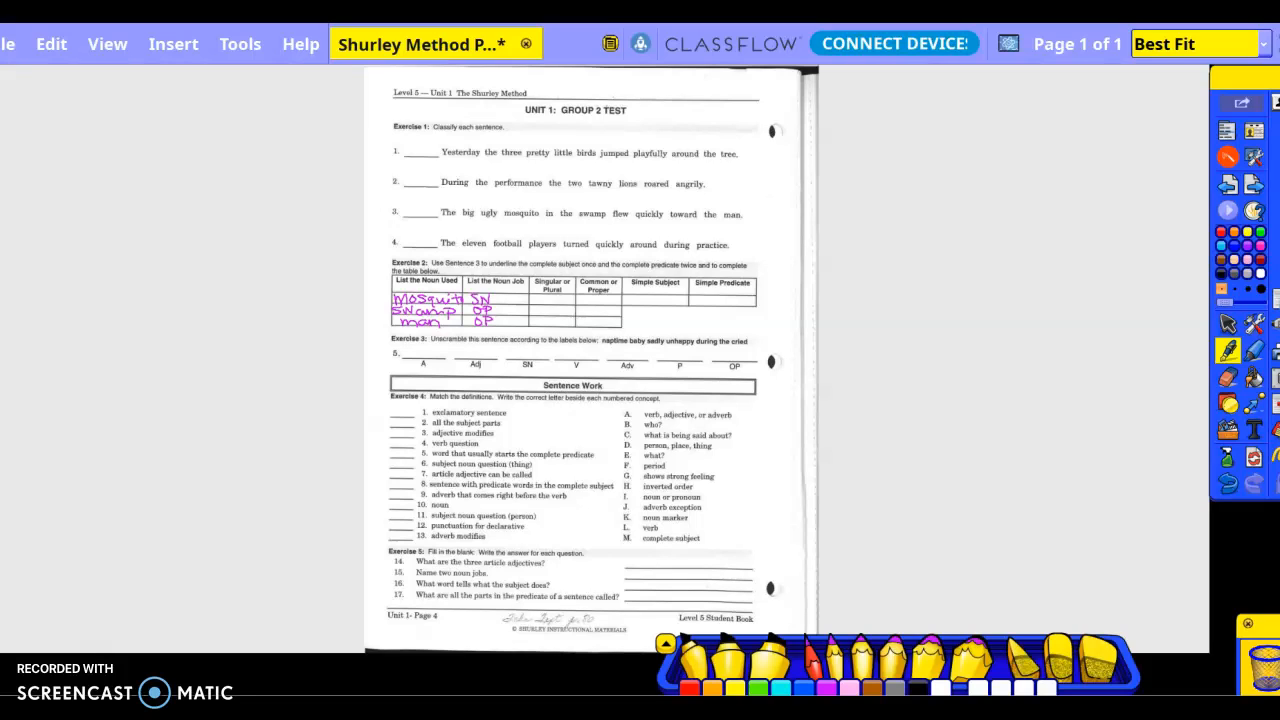
Pen in S and C for all three nouns and 'Mosquito' as simple subject.
left_click(549, 299)
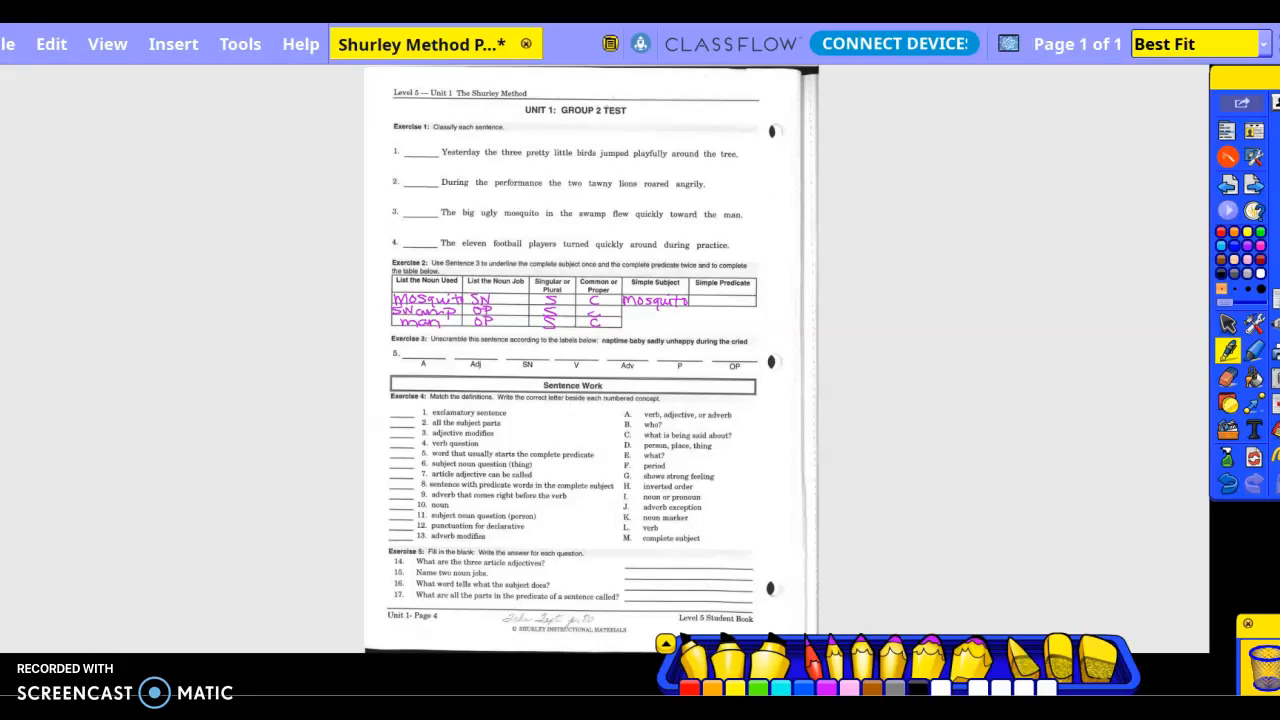
type("Flew")
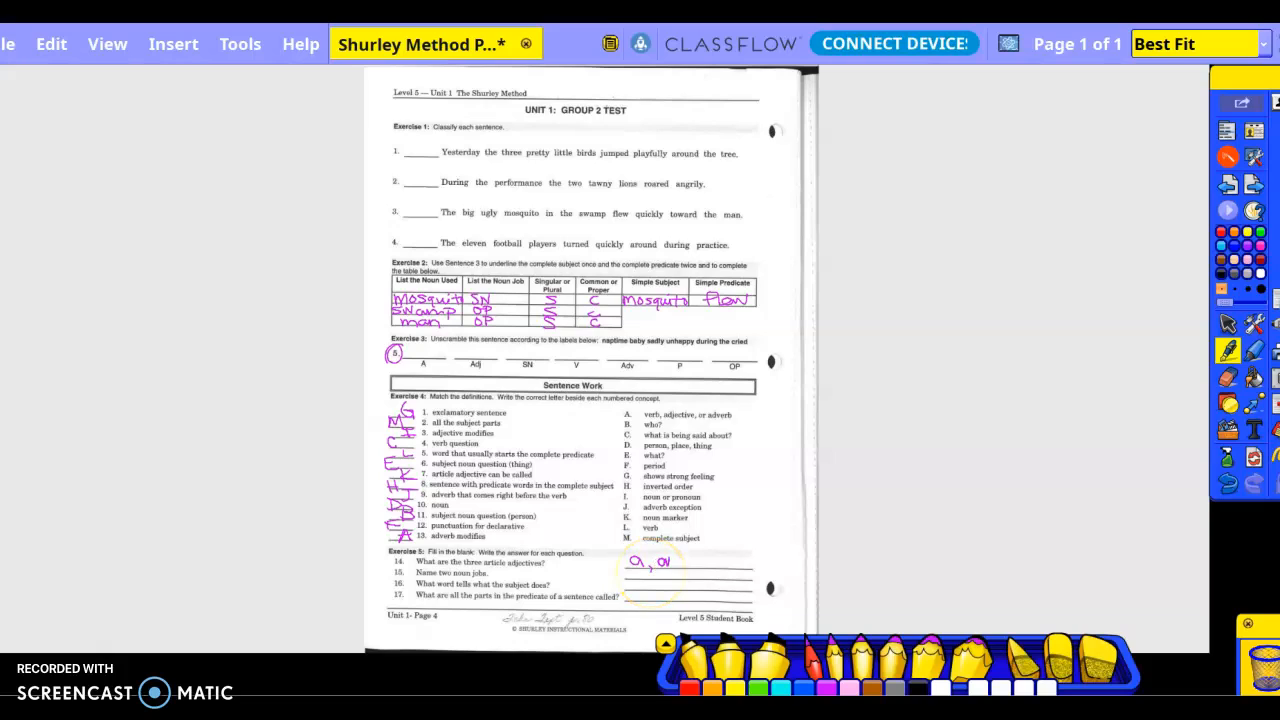
Write 'a an the', 'SN OP', 'verb' and 'complete pre-' on questions 14–17.
type("t")
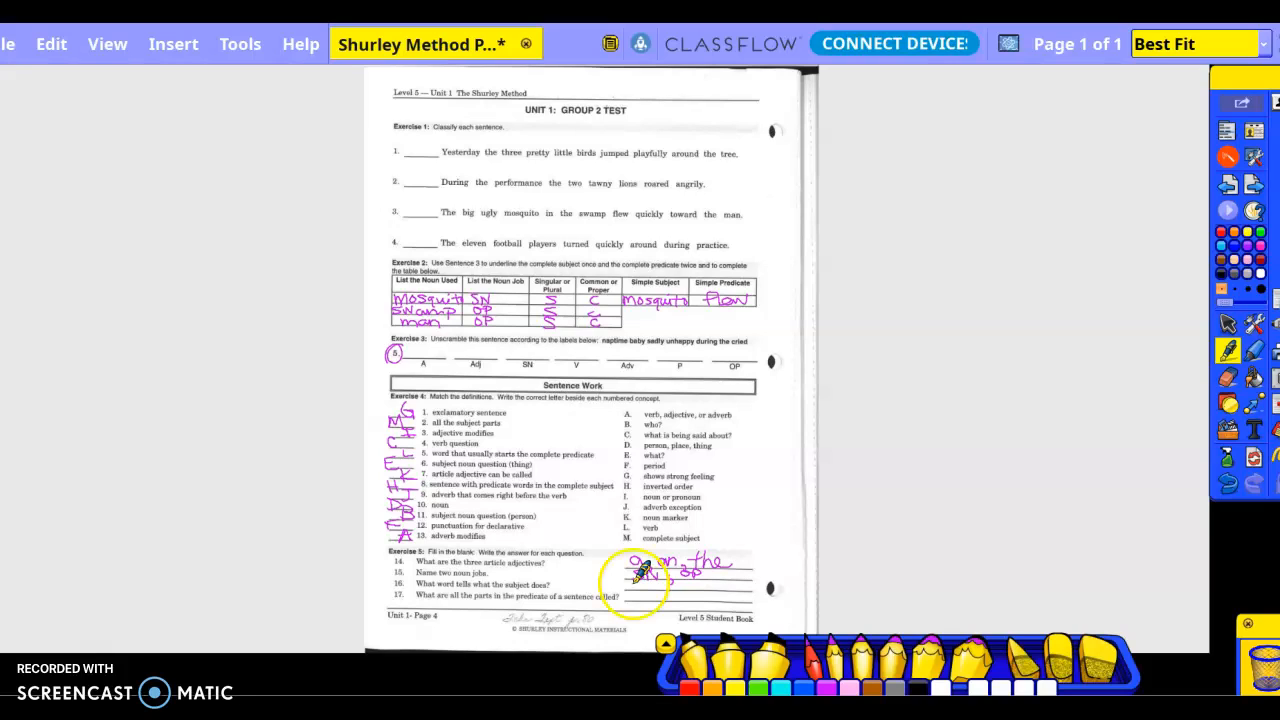
left_click(645, 585)
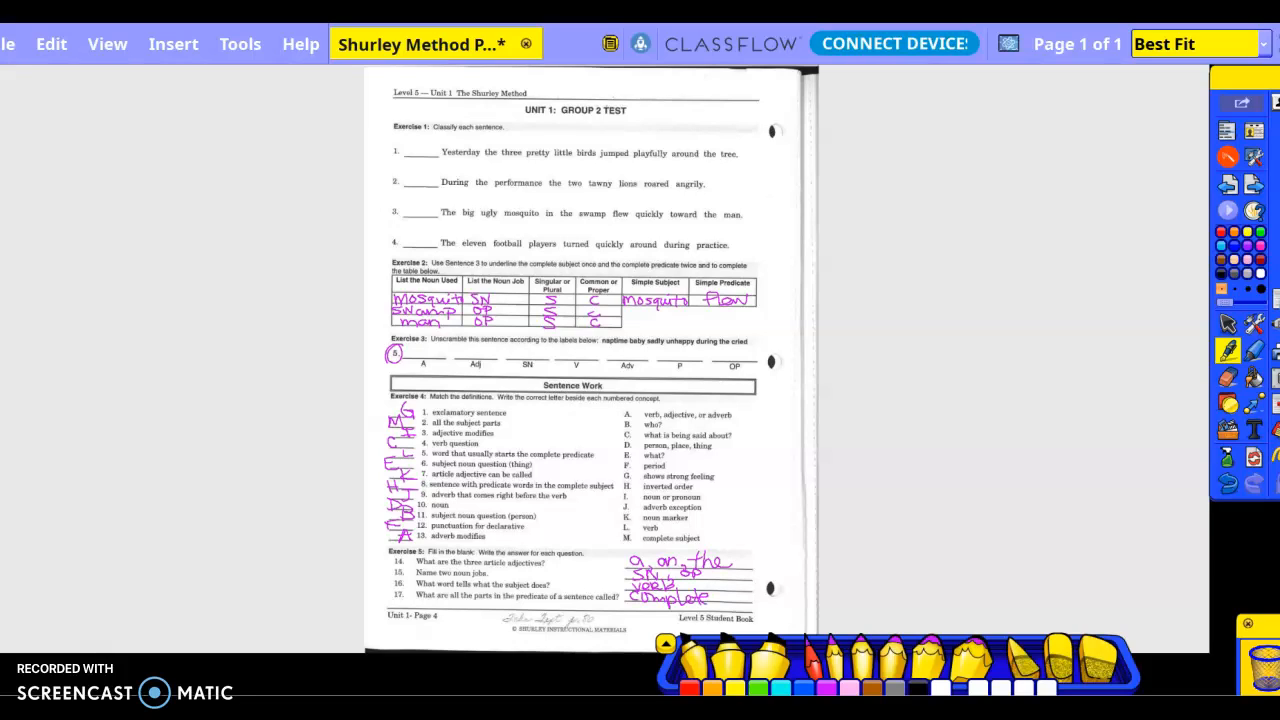
type("Pre")
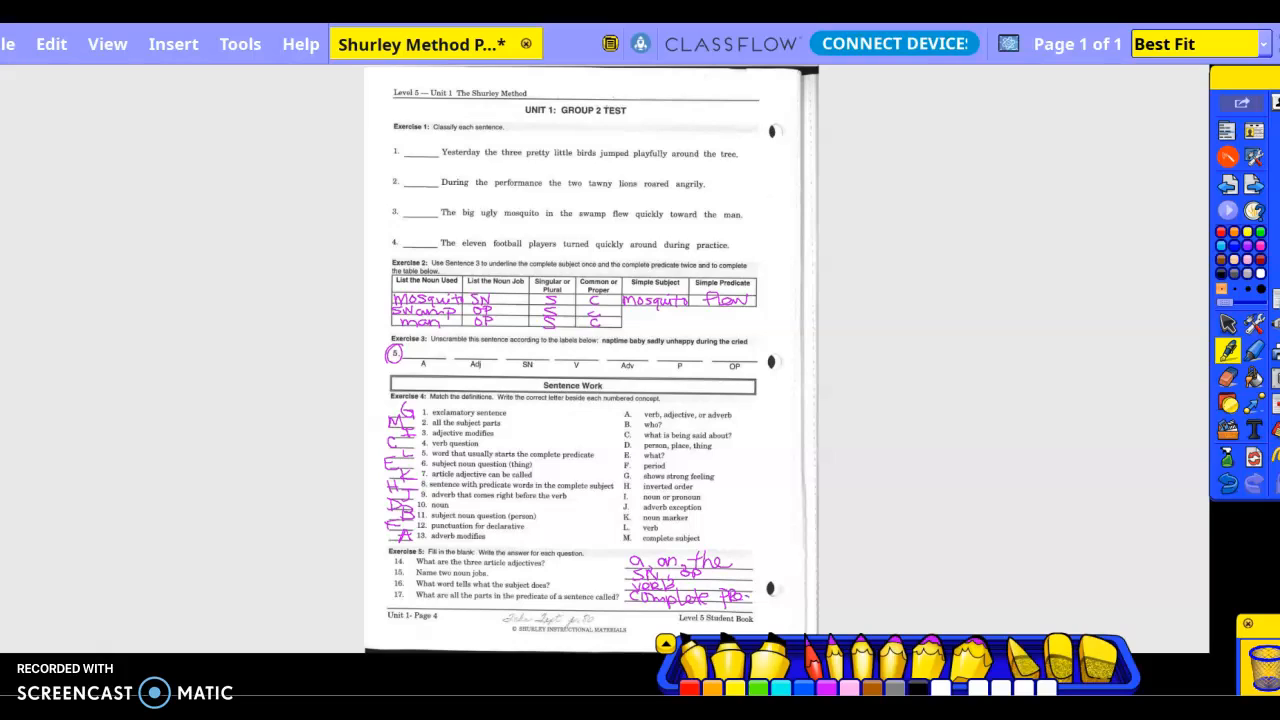